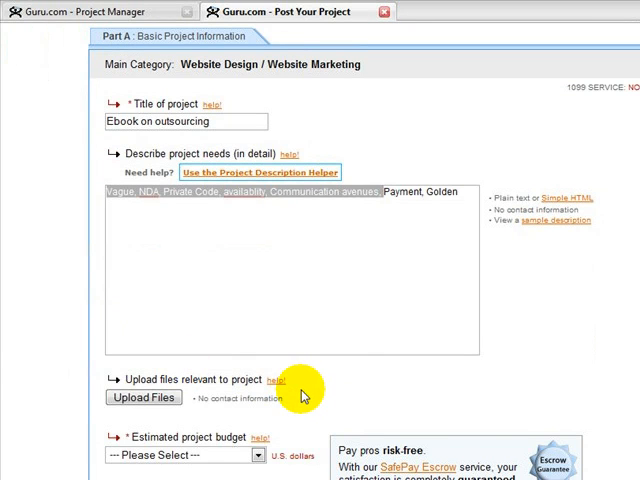
pyautogui.moveTo(460, 222)
pyautogui.write(', Coder Input direction')
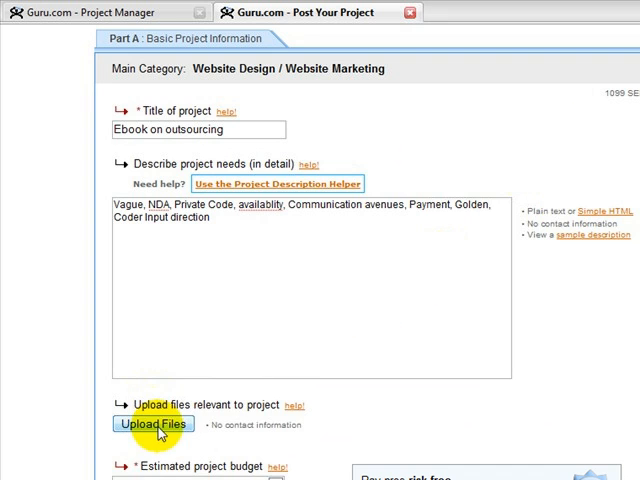
# - Restrict bidders to professionals residing in the United States of America under Location Specification
pyautogui.click(196, 389)
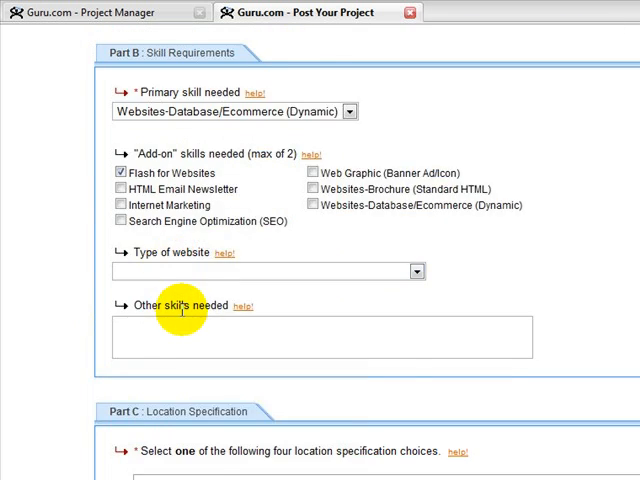
pyautogui.scroll(-3)
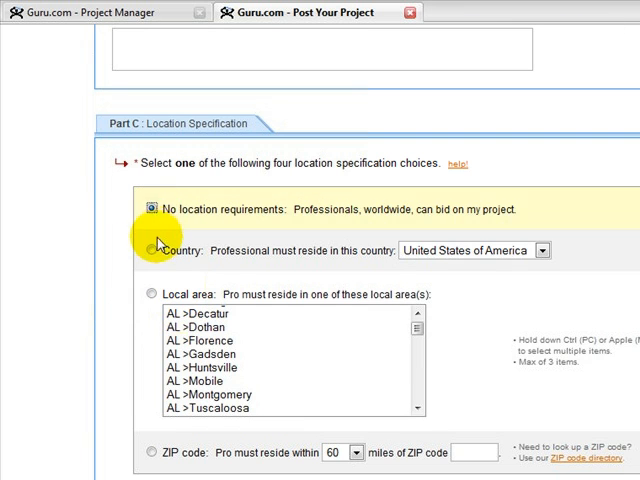
pyautogui.click(541, 250)
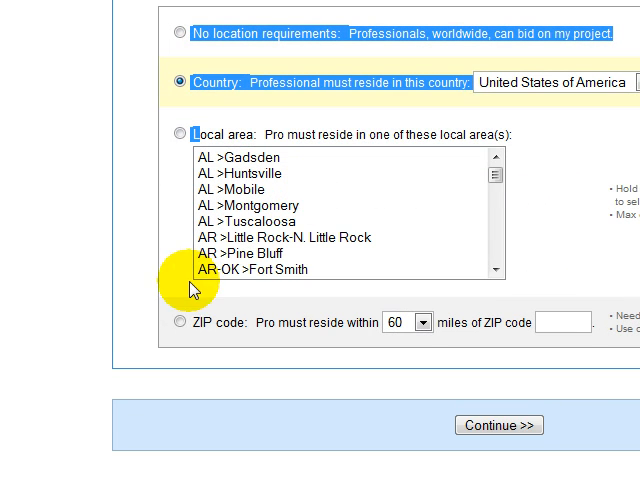
pyautogui.click(500, 425)
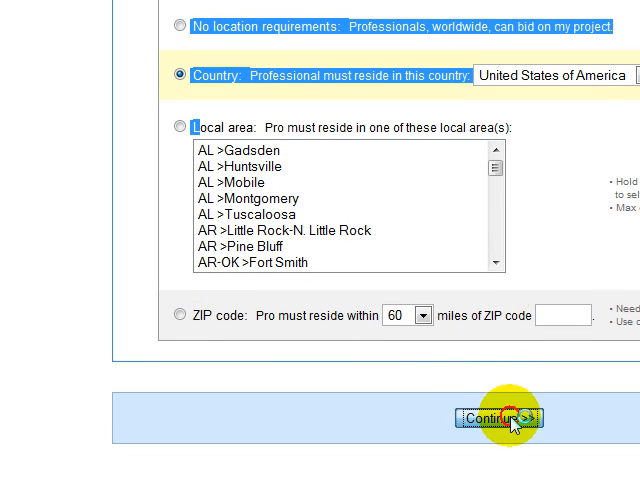
# - Continue to Part D, keep Public-Open to Vendors and Freelancers, and scroll to Part E
pyautogui.click(498, 417)
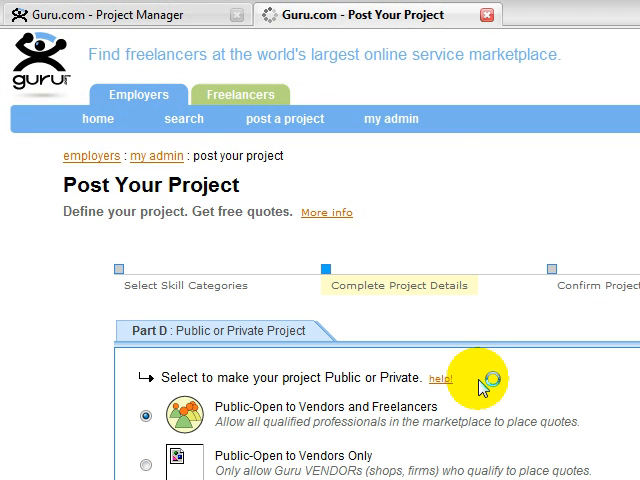
pyautogui.scroll(-3)
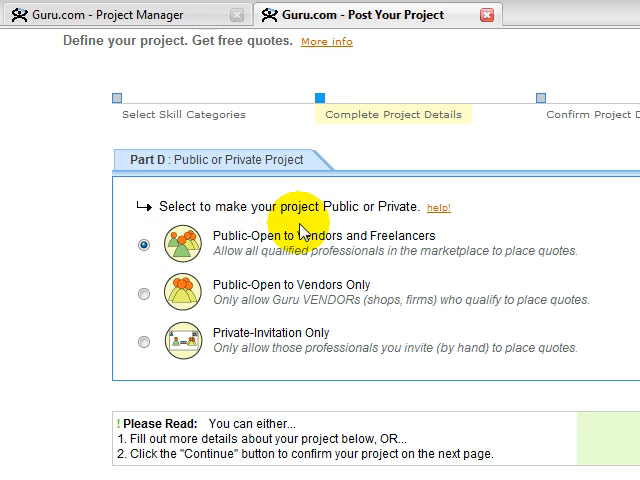
pyautogui.moveTo(339, 307)
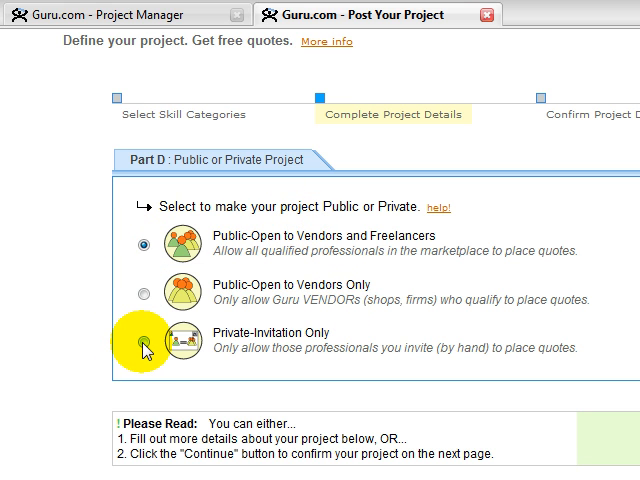
pyautogui.moveTo(145, 345)
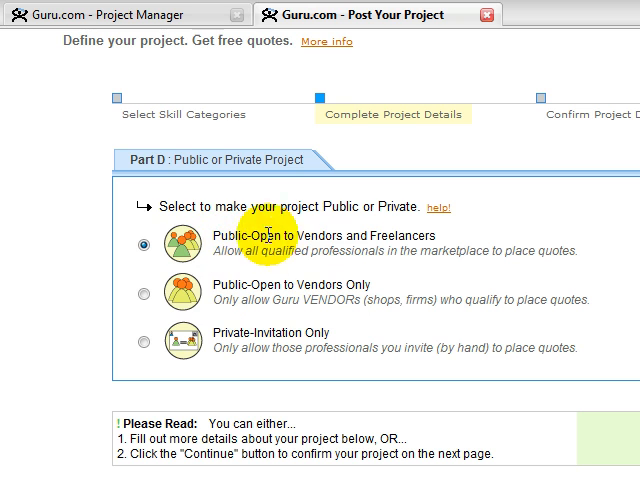
pyautogui.scroll(-3)
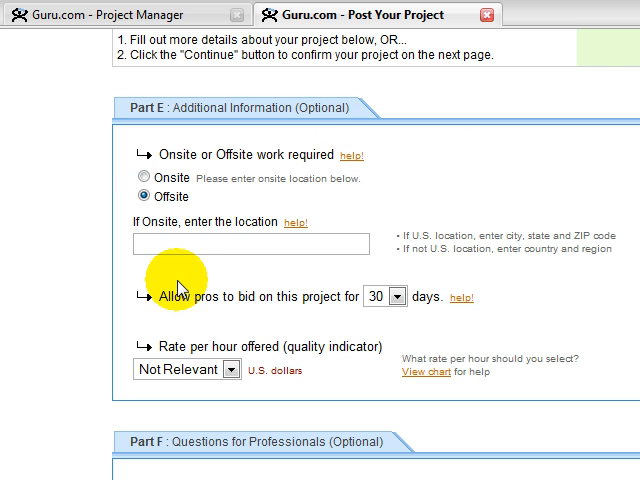
# - Add the question 'why' in Part F and continue to the confirmation page
pyautogui.scroll(-3)
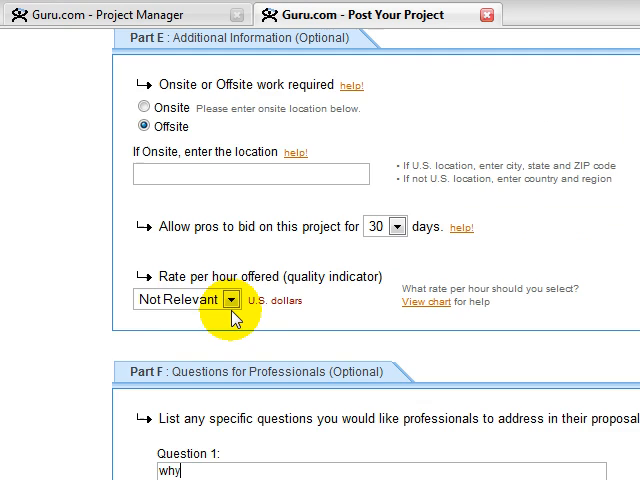
pyautogui.scroll(-3)
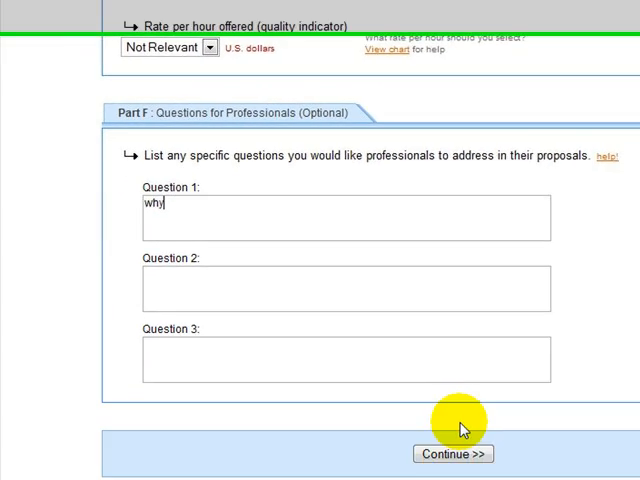
pyautogui.click(452, 454)
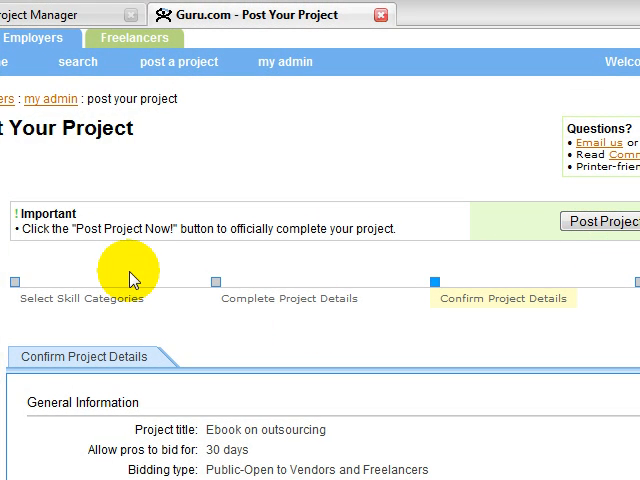
# - Review the Ebook on outsourcing summary: title, budget under $250, skills, location, description, questions
pyautogui.scroll(-3)
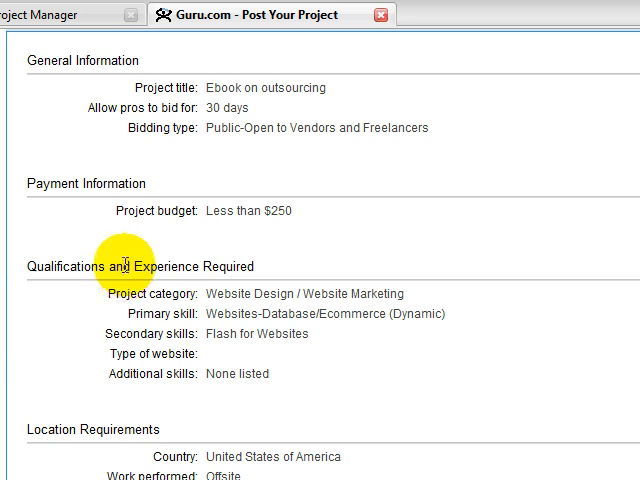
pyautogui.moveTo(315, 363)
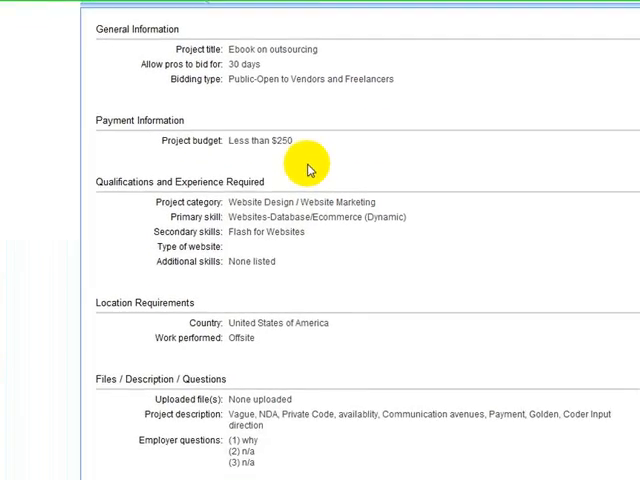
pyautogui.moveTo(100, 27); pyautogui.dragTo(220, 80)
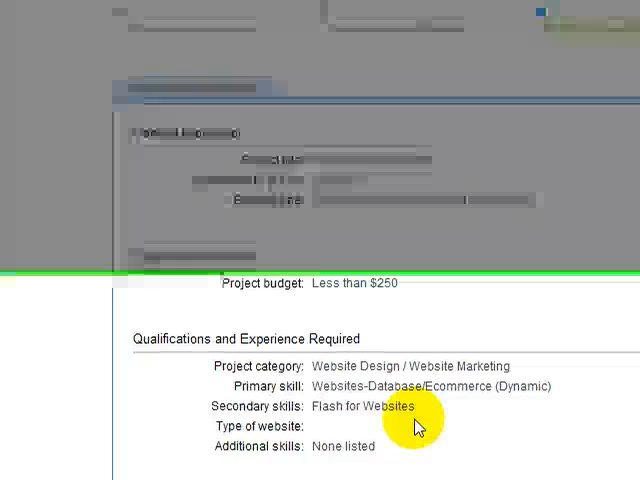
pyautogui.scroll(-3)
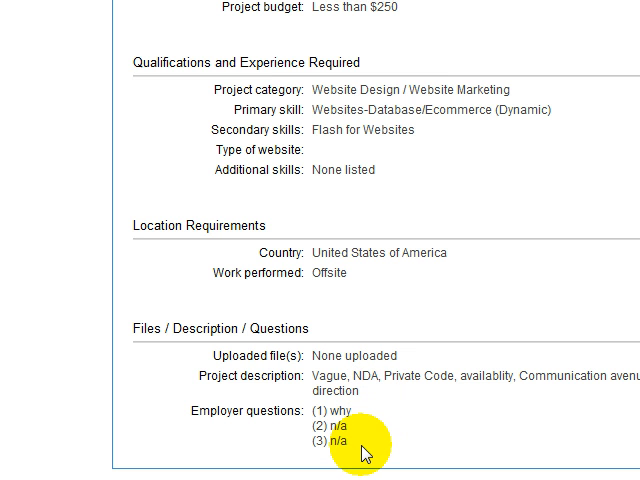
pyautogui.scroll(3)
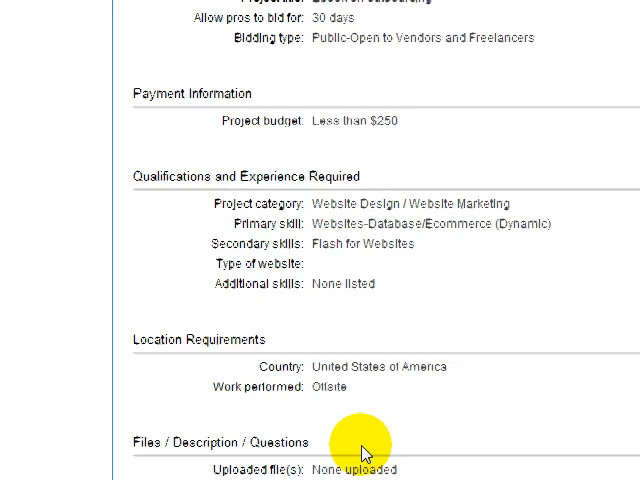
pyautogui.scroll(-3)
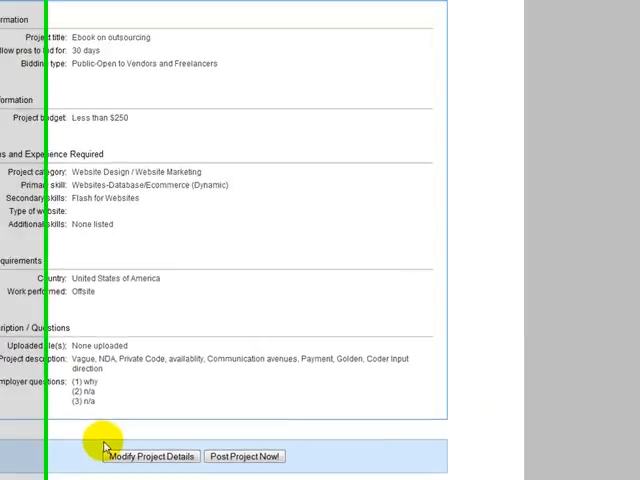
pyautogui.scroll(-3)
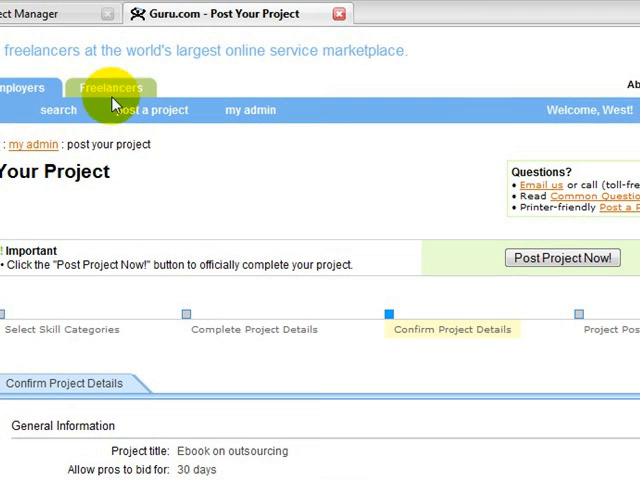
pyautogui.moveTo(332, 197)
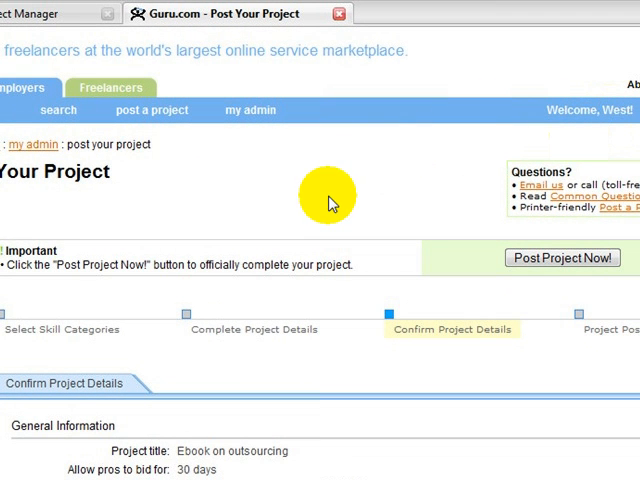
# - Load the Search for Freelancers results showing 99,317 profiles ranked best first
pyautogui.click(58, 110)
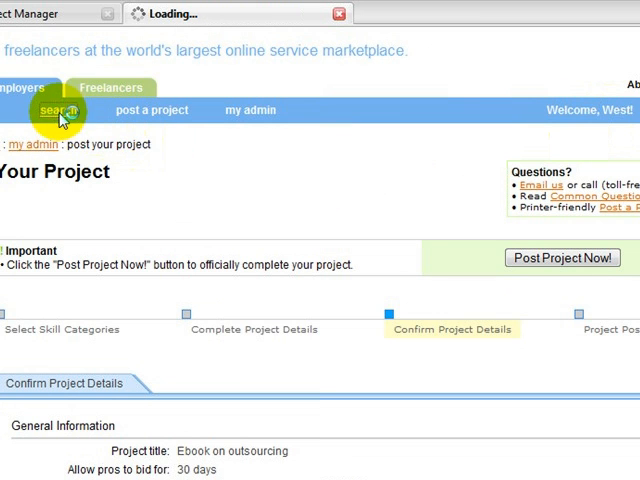
pyautogui.click(55, 110)
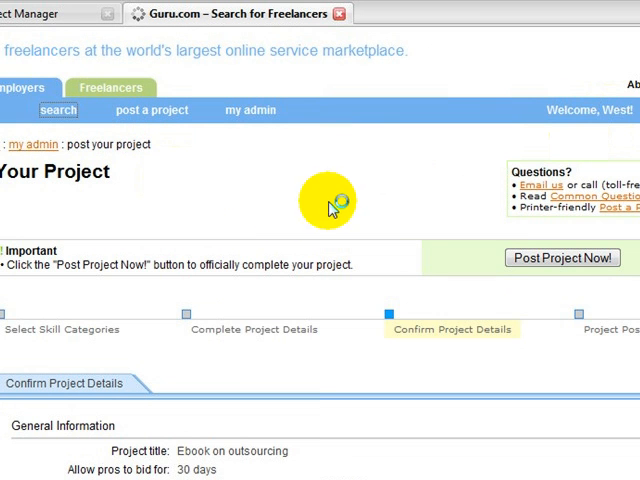
pyautogui.moveTo(470, 305)
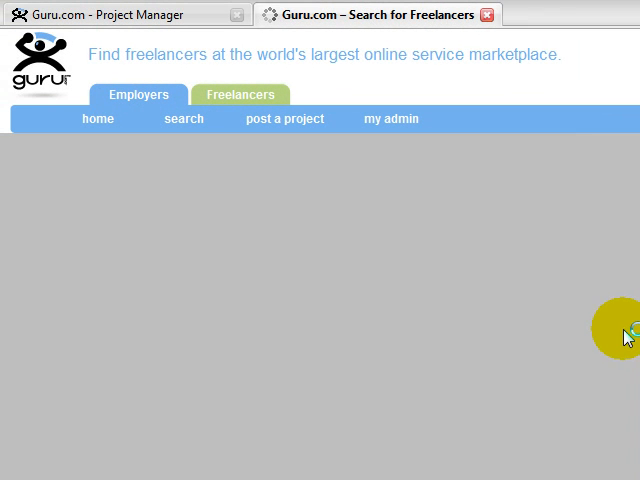
pyautogui.moveTo(572, 335)
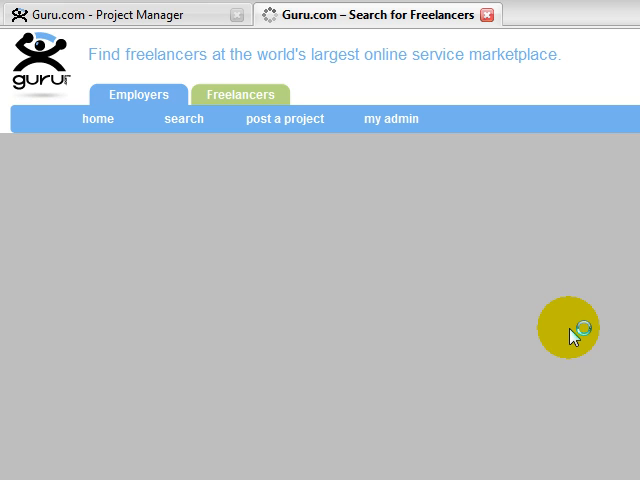
pyautogui.moveTo(512, 227)
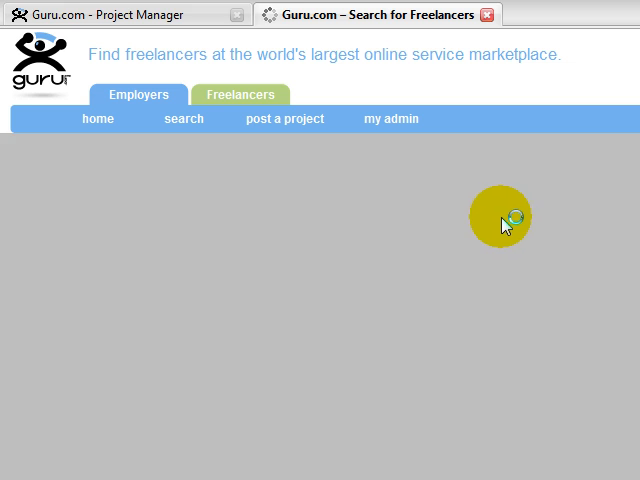
pyautogui.click(184, 119)
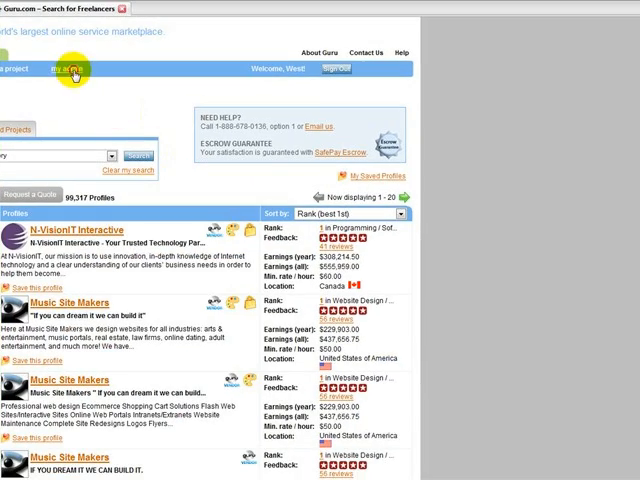
# - Open the My Admin page listing bids/proposals and project manager alerts
pyautogui.click(399, 120)
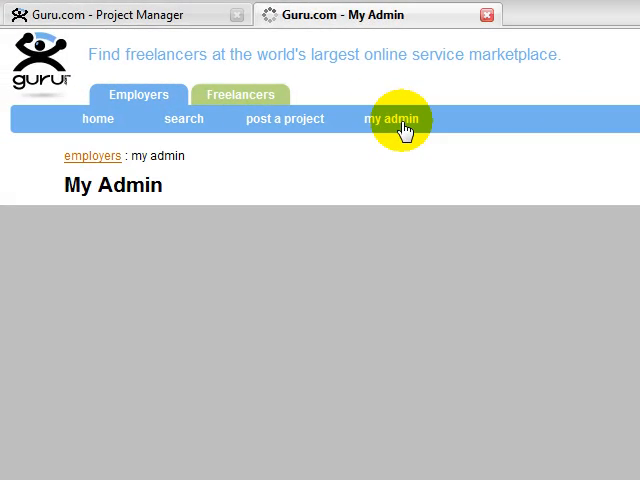
pyautogui.click(399, 119)
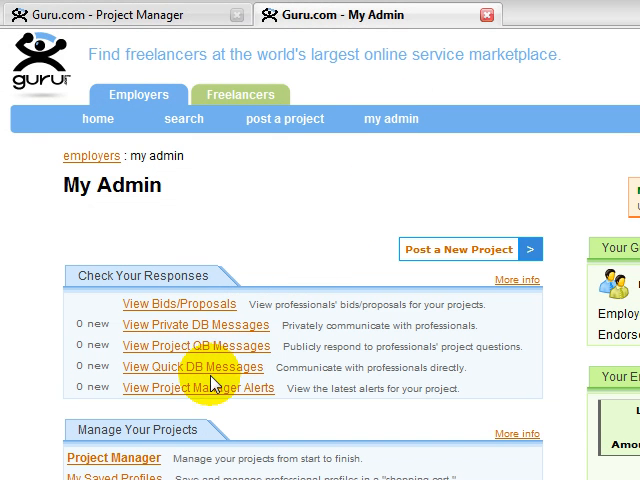
pyautogui.moveTo(213, 340)
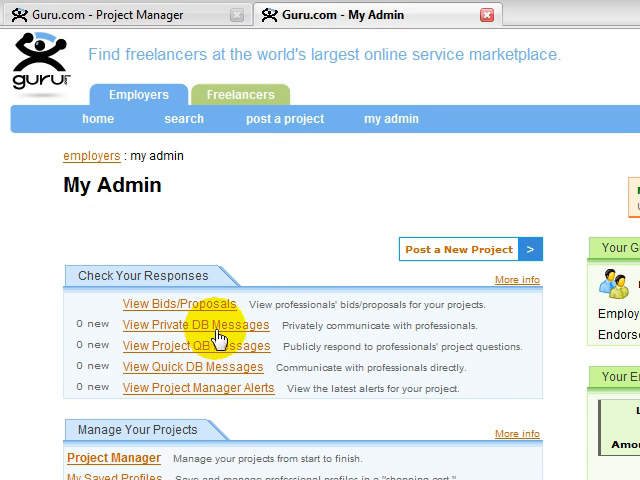
pyautogui.moveTo(233, 373)
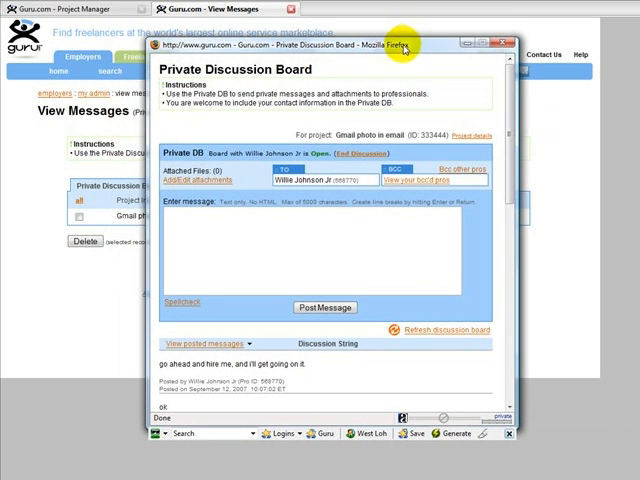
pyautogui.moveTo(466, 244)
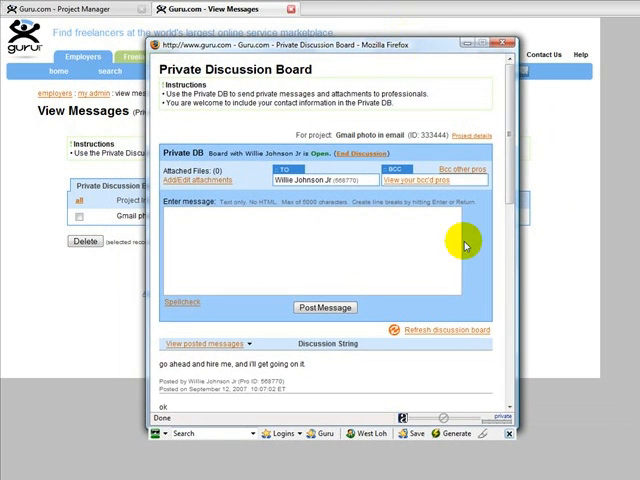
pyautogui.scroll(-3)
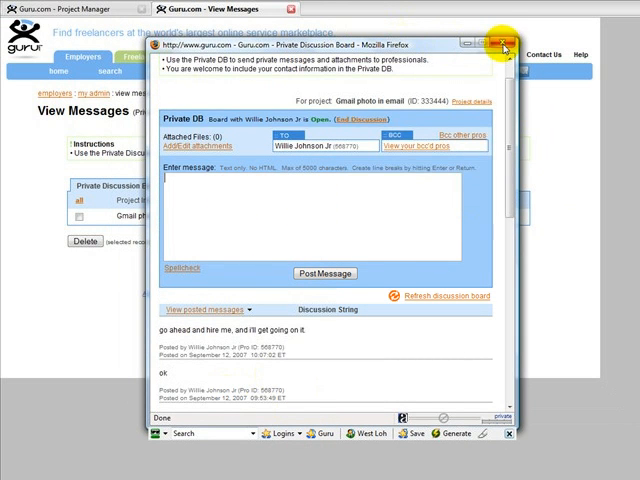
pyautogui.moveTo(452, 272)
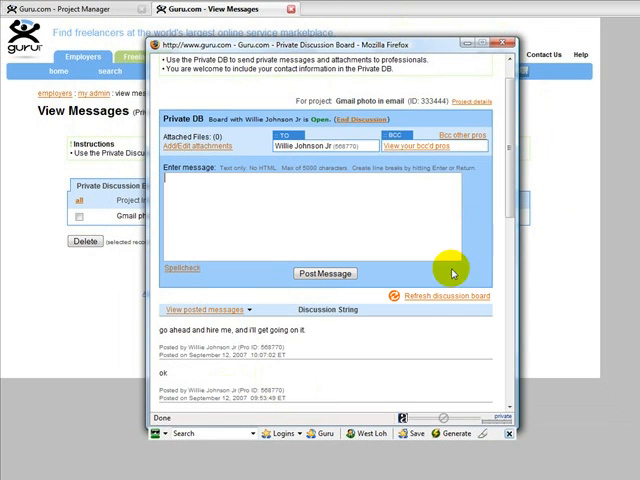
pyautogui.moveTo(412, 161)
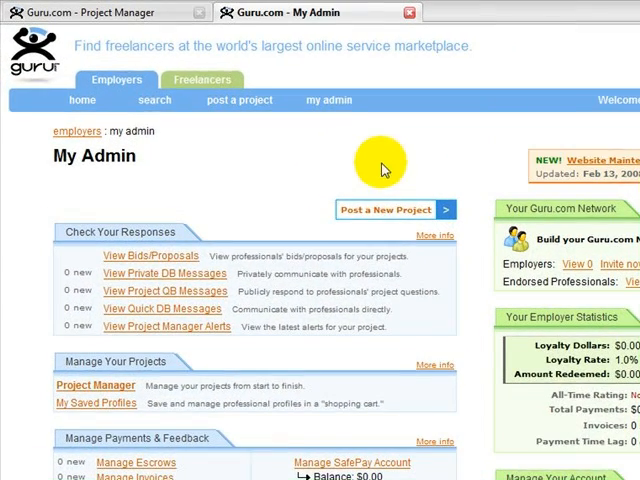
pyautogui.scroll(-3)
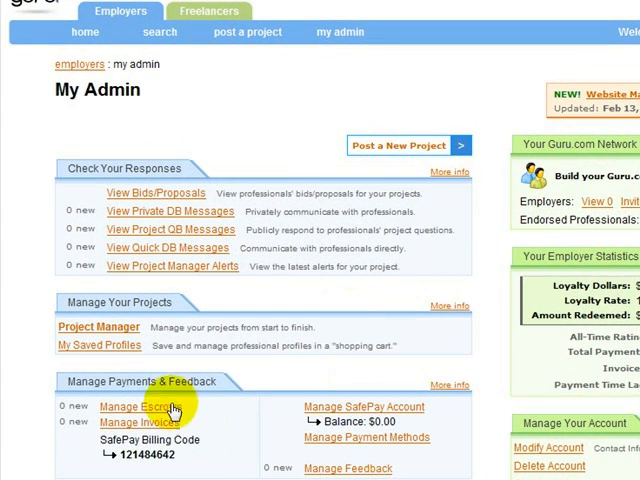
pyautogui.moveTo(232, 413)
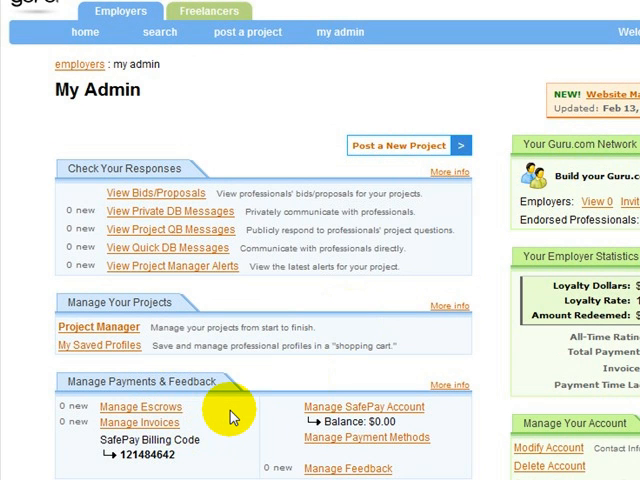